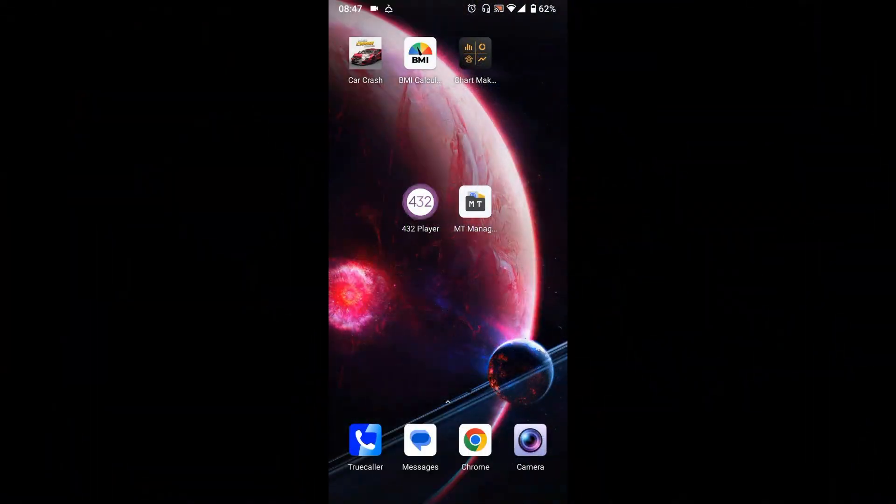
- Launch 432 Player, dismiss the battery warning, view its settings showing Subscribe to Pro, then go to recents
click(420, 202)
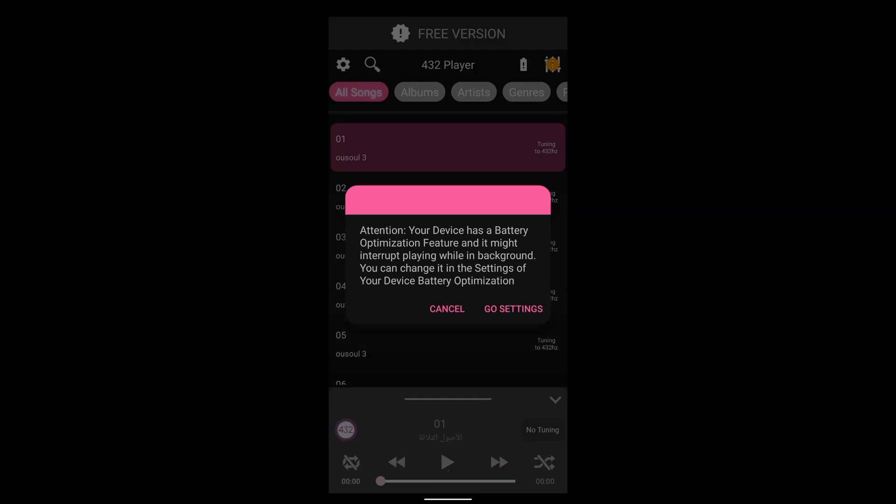
click(446, 309)
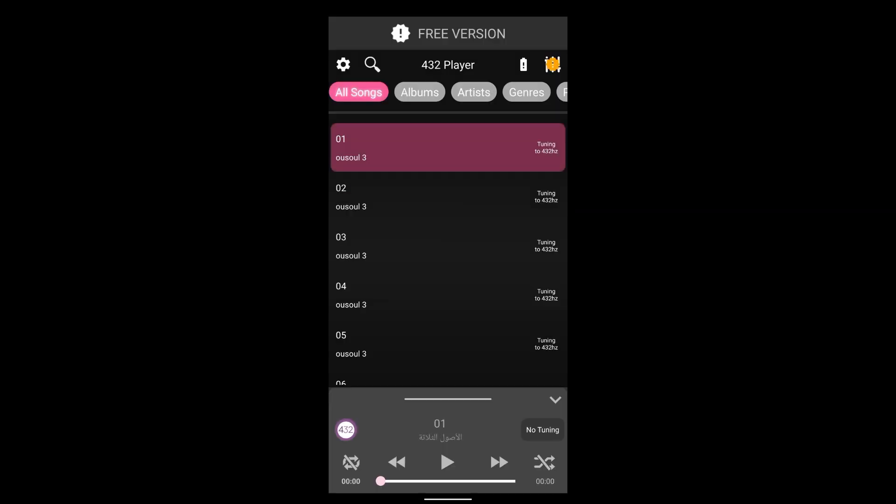
click(343, 64)
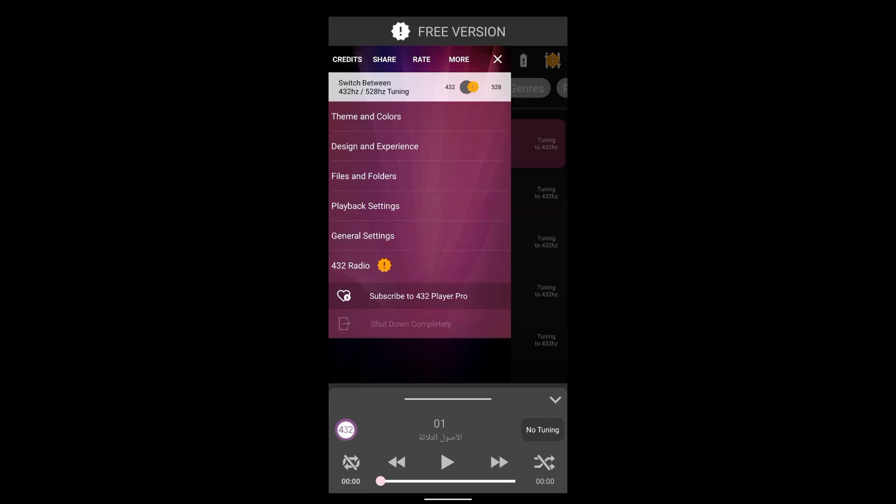
click(418, 295)
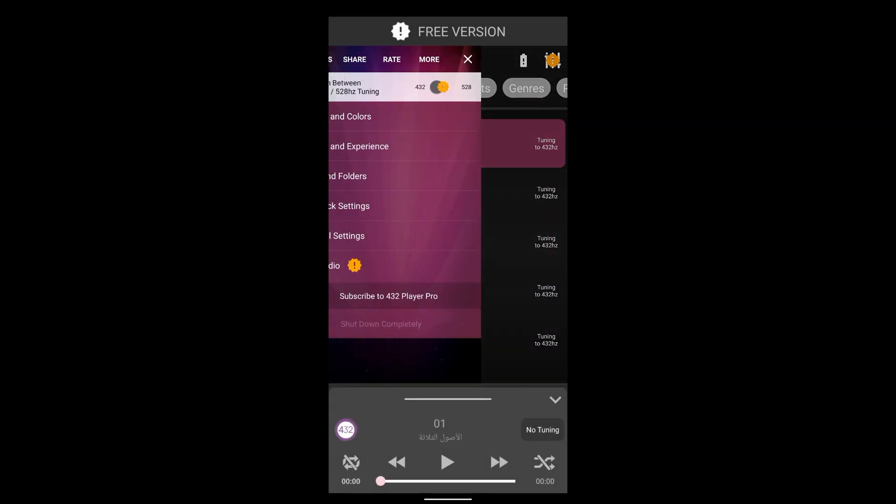
click(388, 295)
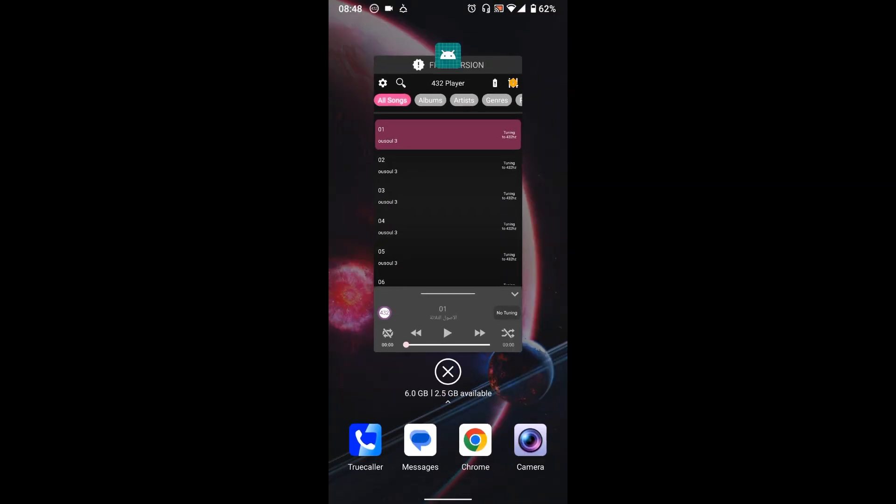
- From MT Manager's Tools, extract the installed 432 Player APK to storage
click(448, 371)
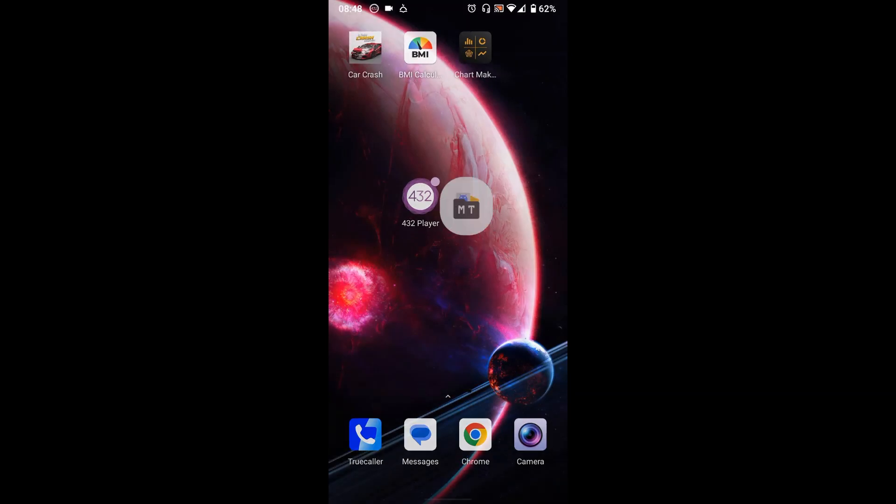
click(466, 207)
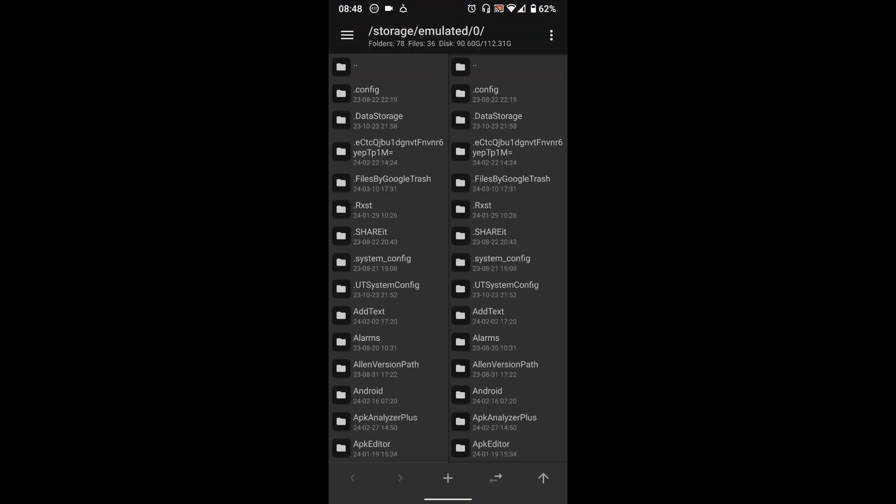
click(346, 34)
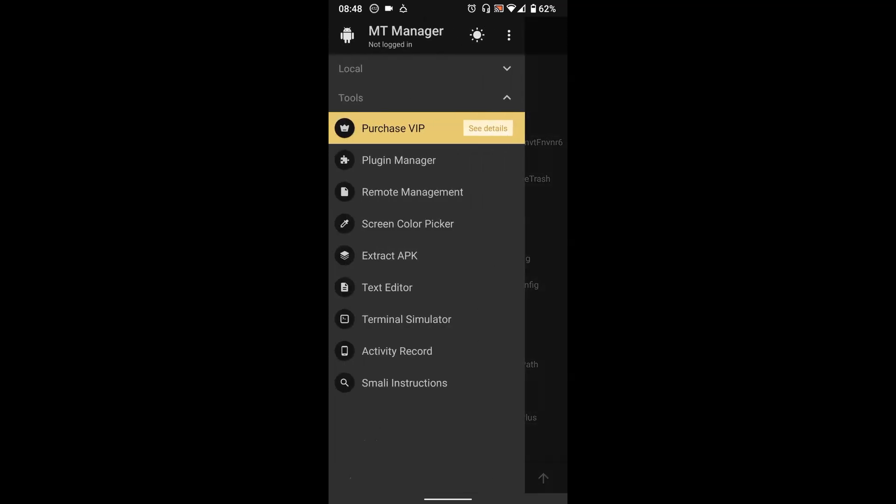
click(389, 255)
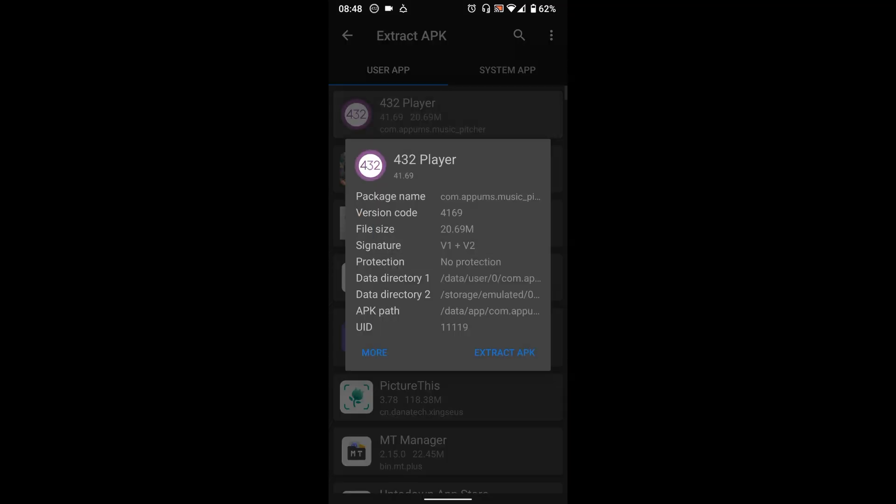
click(504, 352)
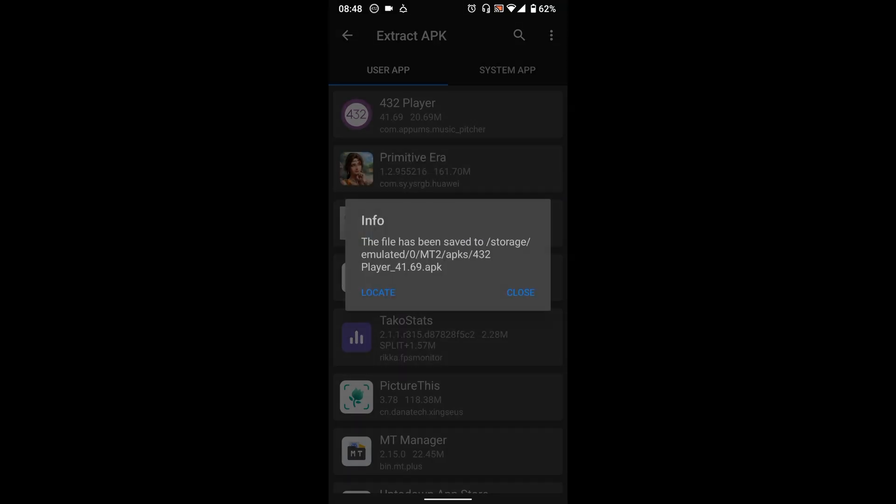
- Locate and view the extracted APK, selecting all three classes.dex files together
click(378, 292)
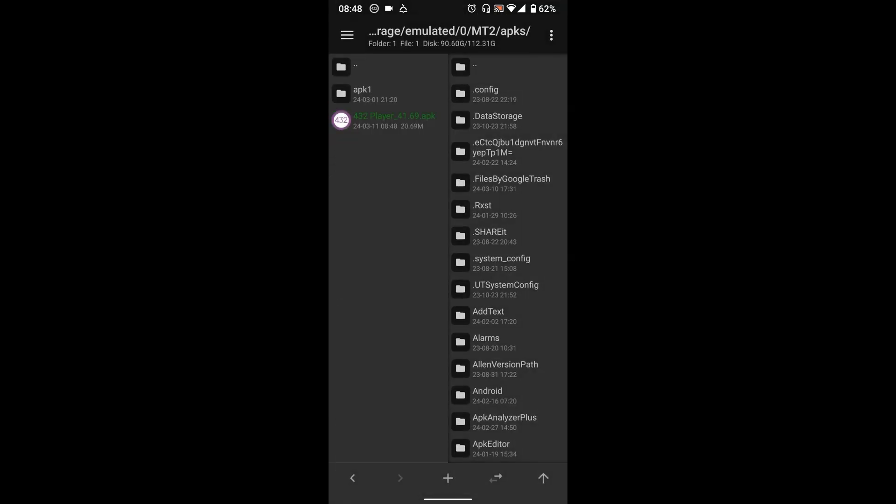
click(391, 120)
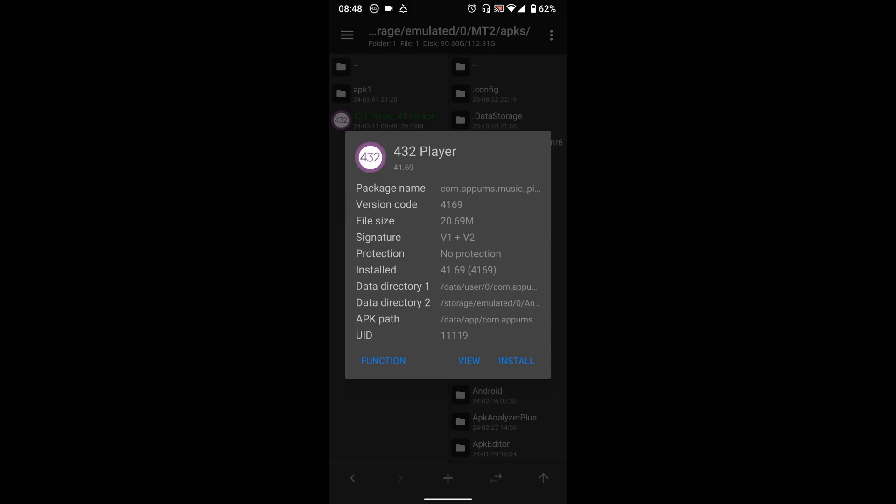
click(469, 360)
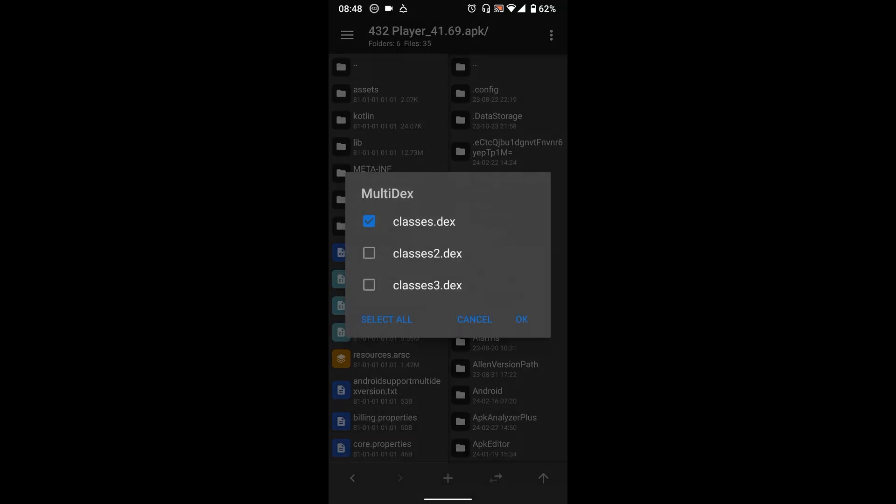
click(387, 320)
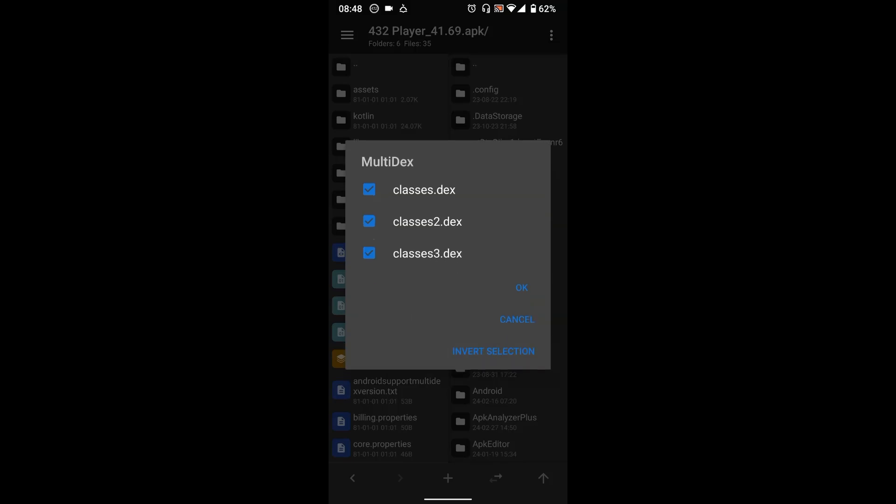
- In the dex editor's string pool, filter the strings for 'pro'
click(520, 287)
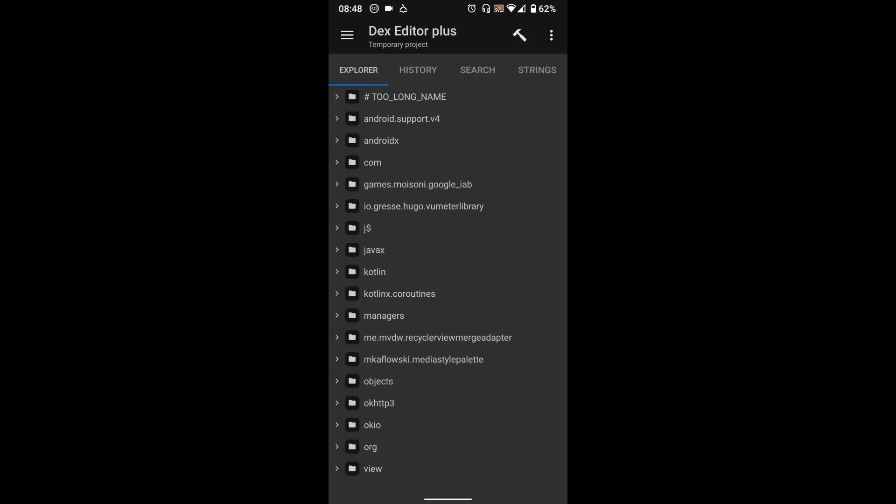
click(537, 70)
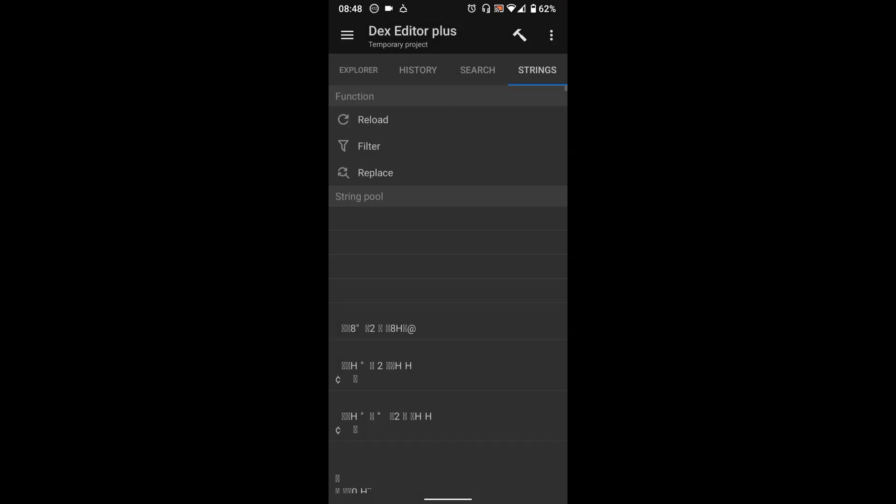
click(368, 145)
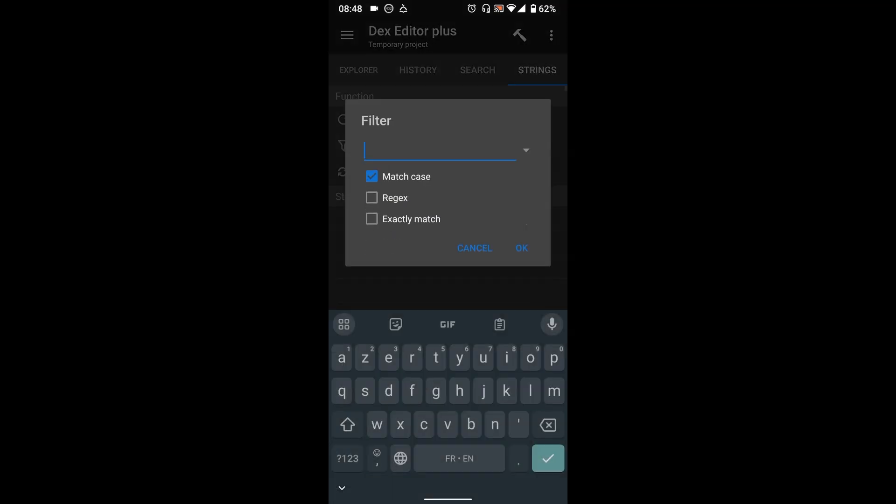
text(p)
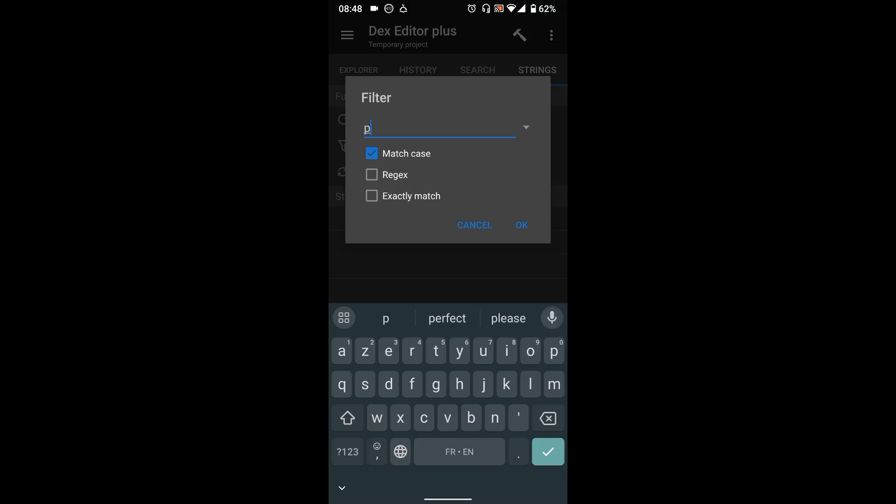
text(ro)
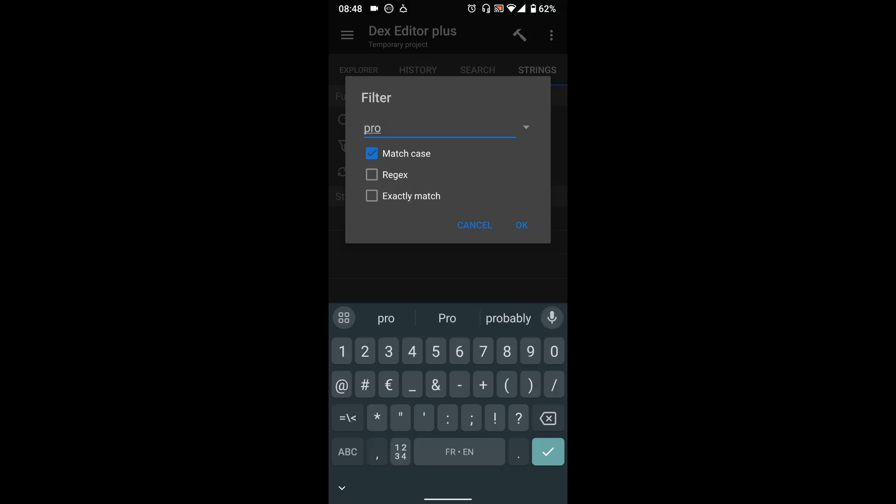
click(521, 225)
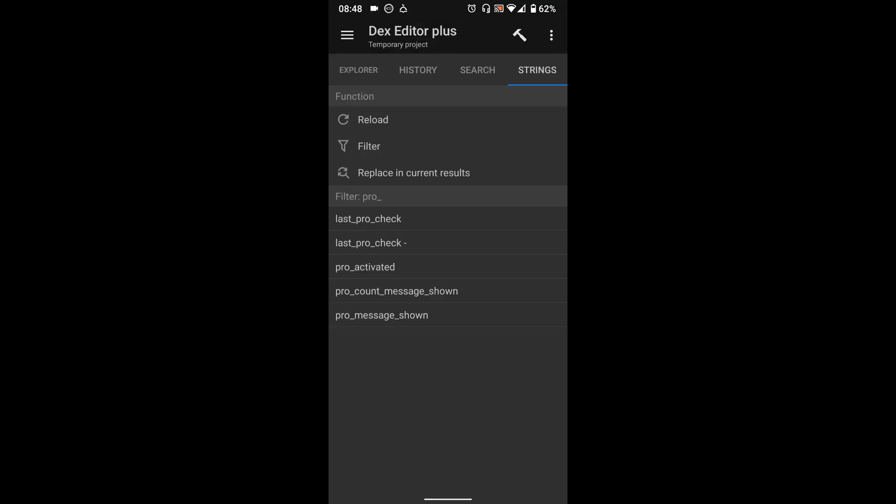
- Follow pro_activated into initBilling's smali and scroll to the proActivated:Z line
click(364, 267)
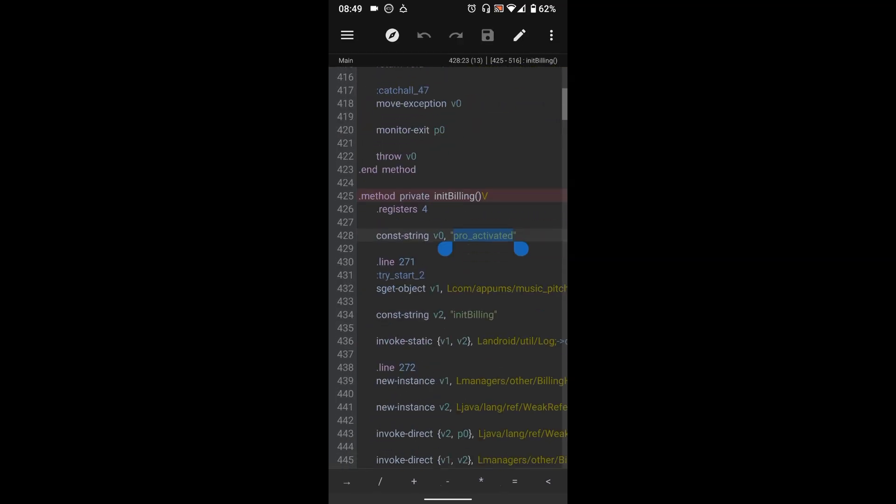
scroll(right, 3)
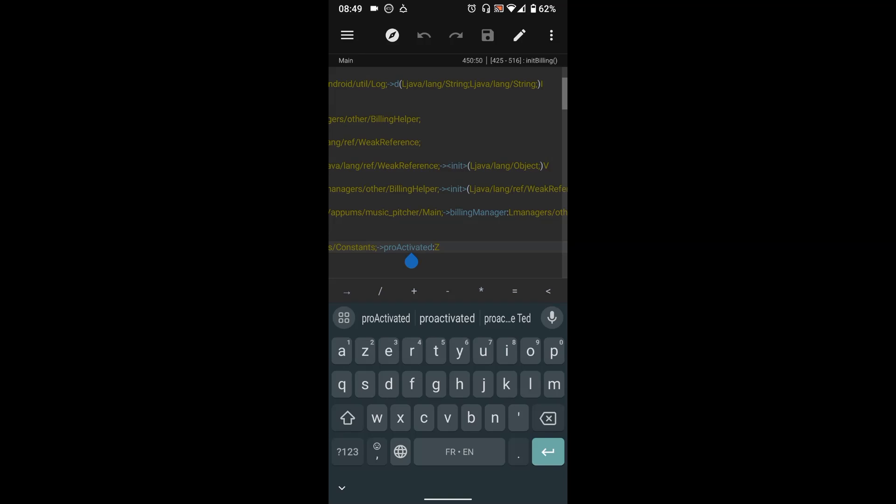
- Go to the proActivated field definition in Constants and set it to true
double_click(407, 247)
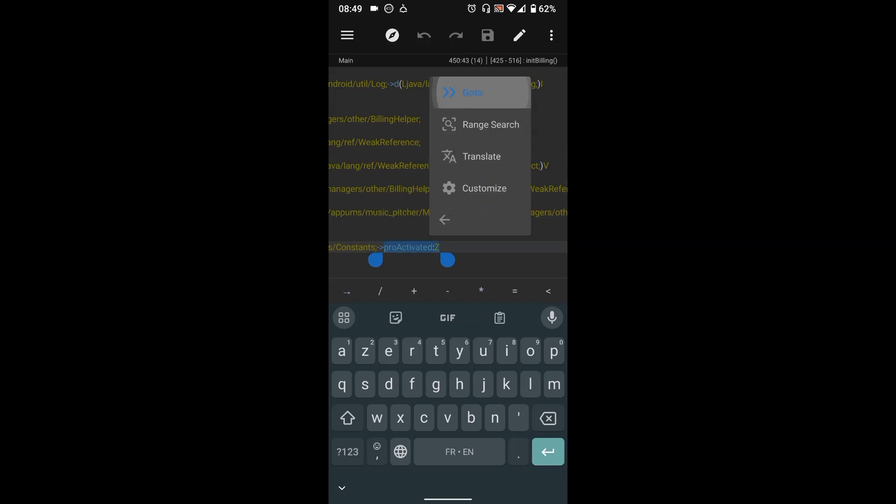
click(472, 91)
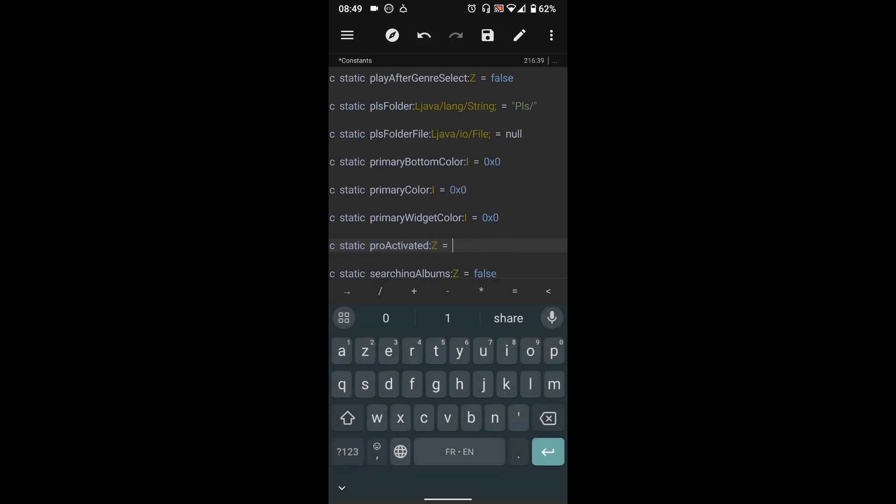
text(true)
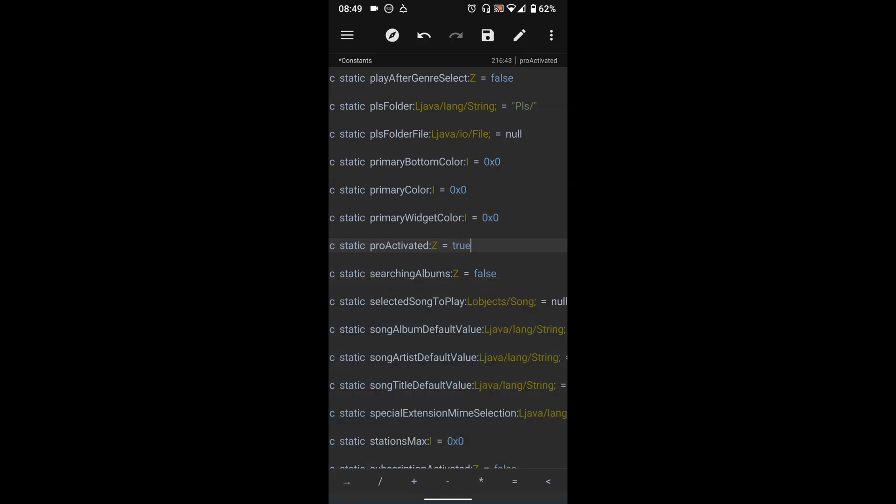
click(487, 36)
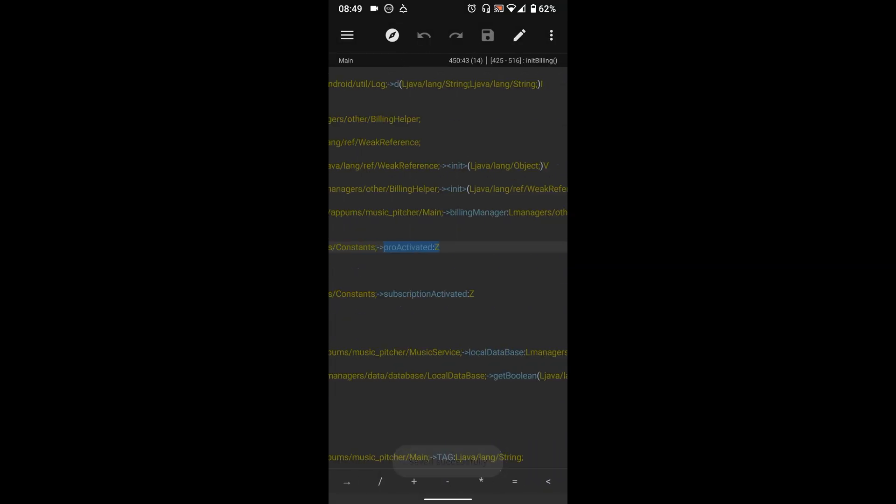
- Go to the subscriptionActivated field definition, set it true and save the constants
click(463, 234)
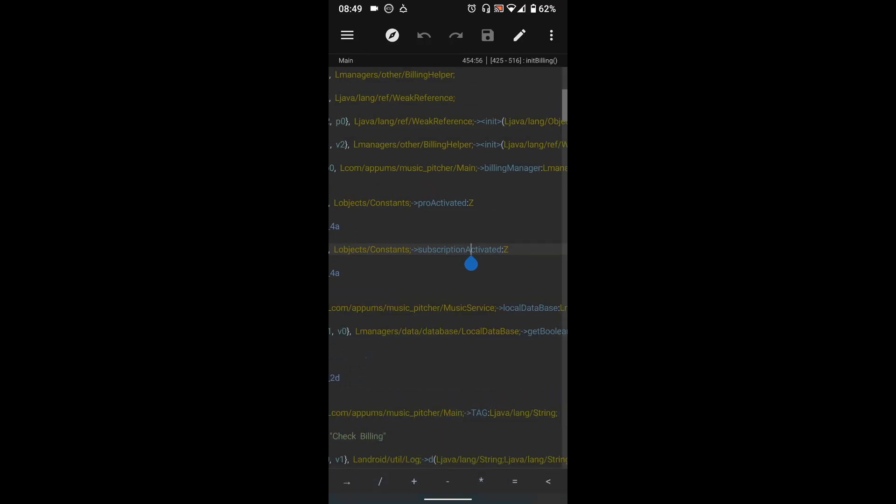
double_click(462, 249)
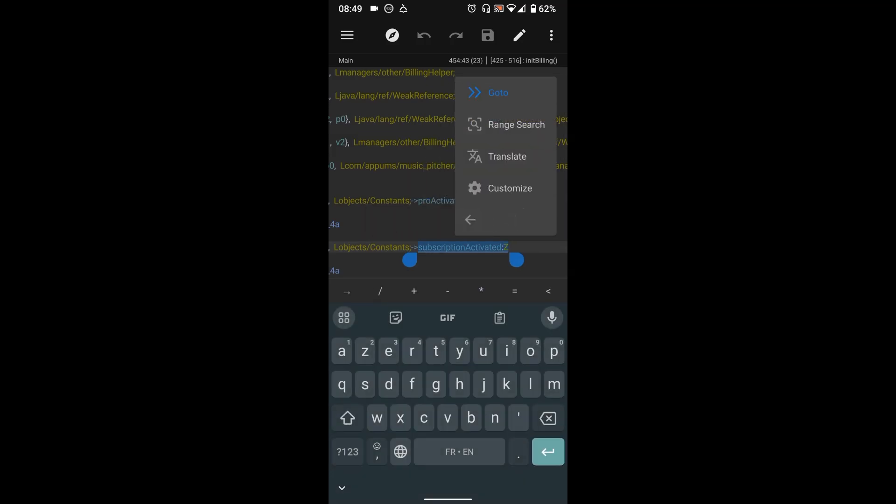
click(498, 92)
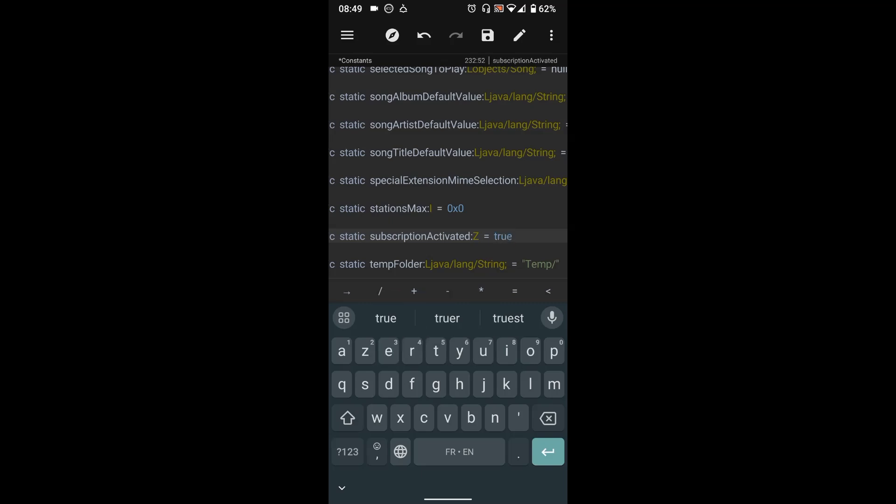
click(487, 36)
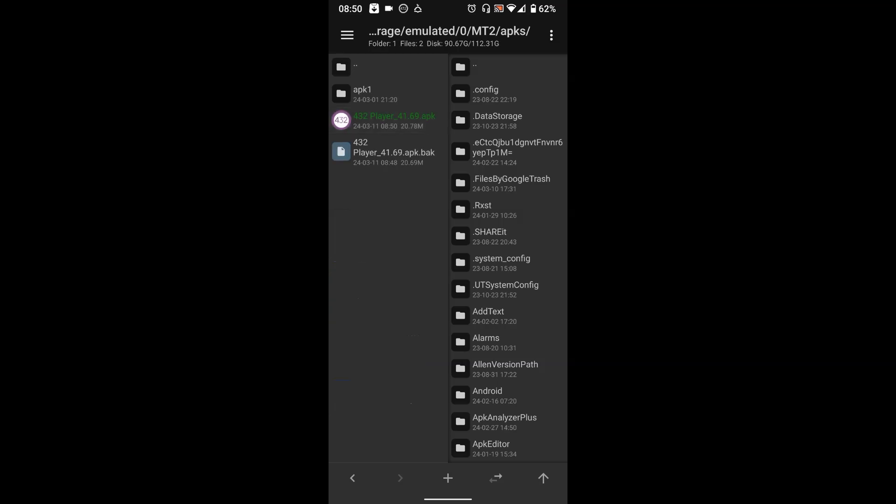
- Uninstall the original 432 Player and install the rebuilt APK
click(390, 120)
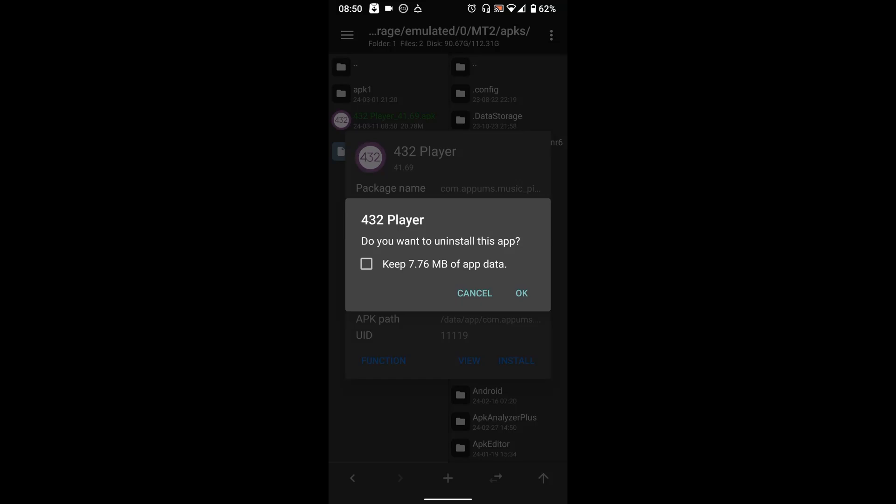
click(521, 293)
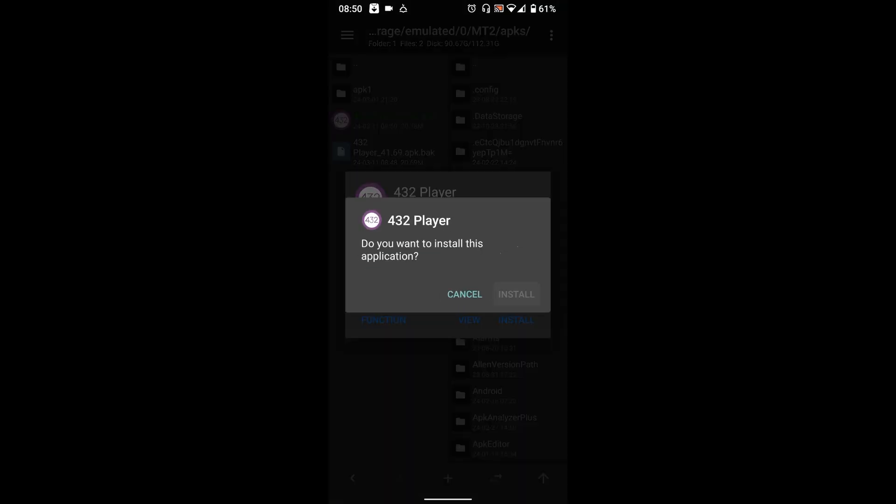
click(516, 294)
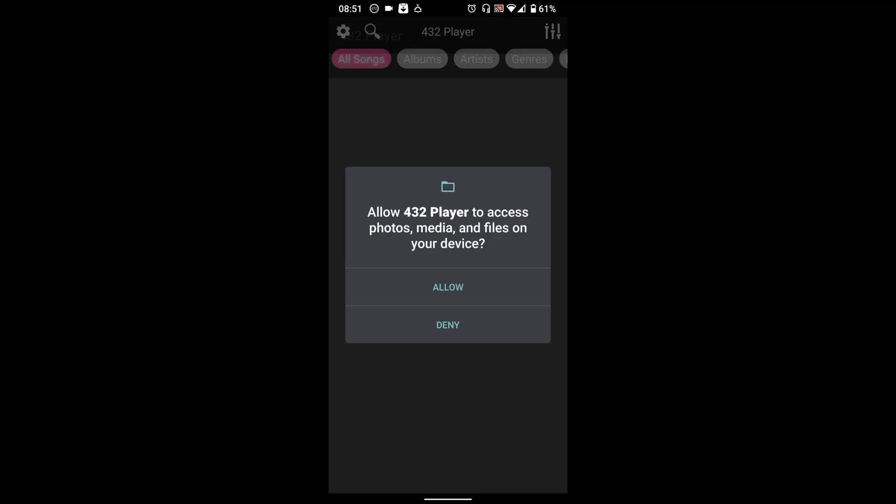
- Allow 432 Player access to media files so it loads the library
click(448, 287)
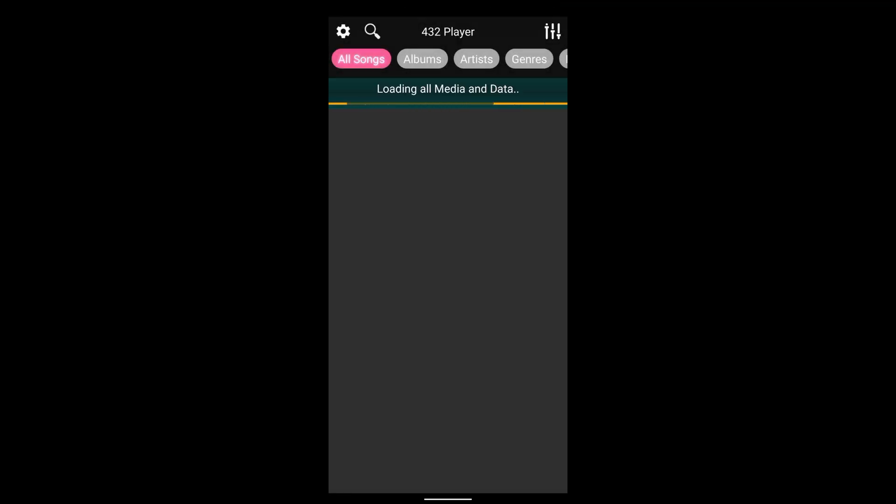